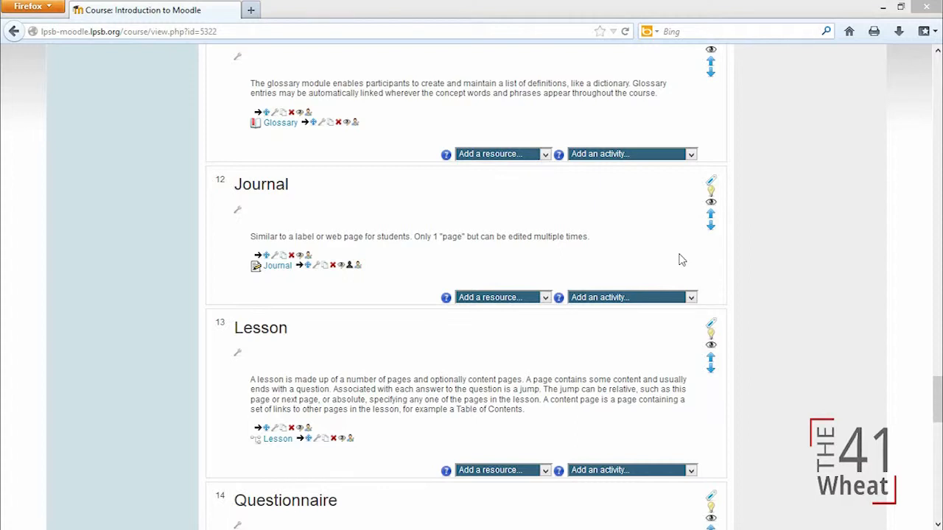
{"action": "mouse_move", "coordinate": [316, 277]}
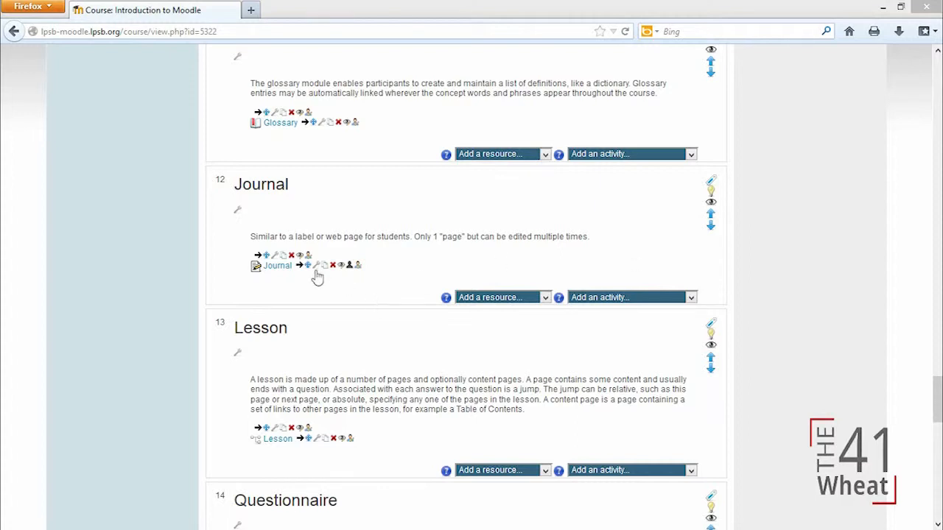
Review the Journal activity's settings and question, then leave without saving
{"action": "left_click", "coordinate": [276, 265]}
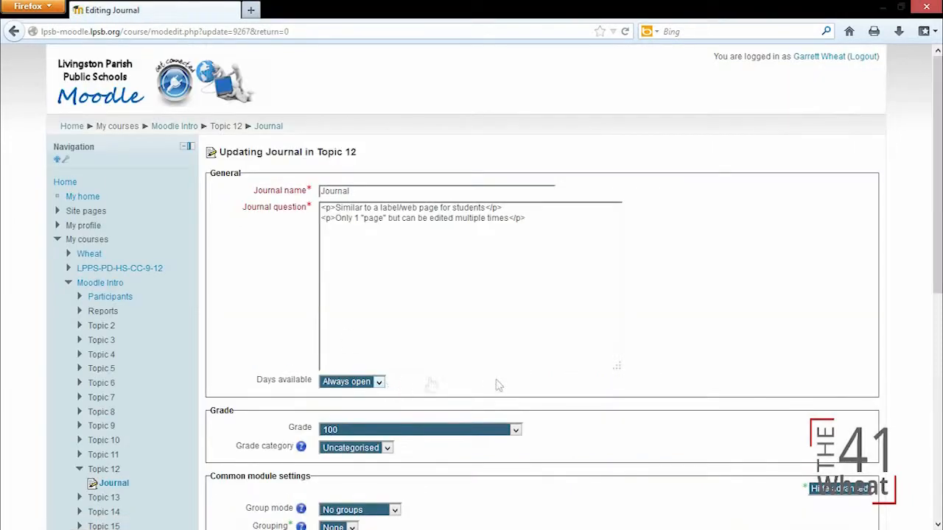
{"action": "left_click", "coordinate": [442, 287]}
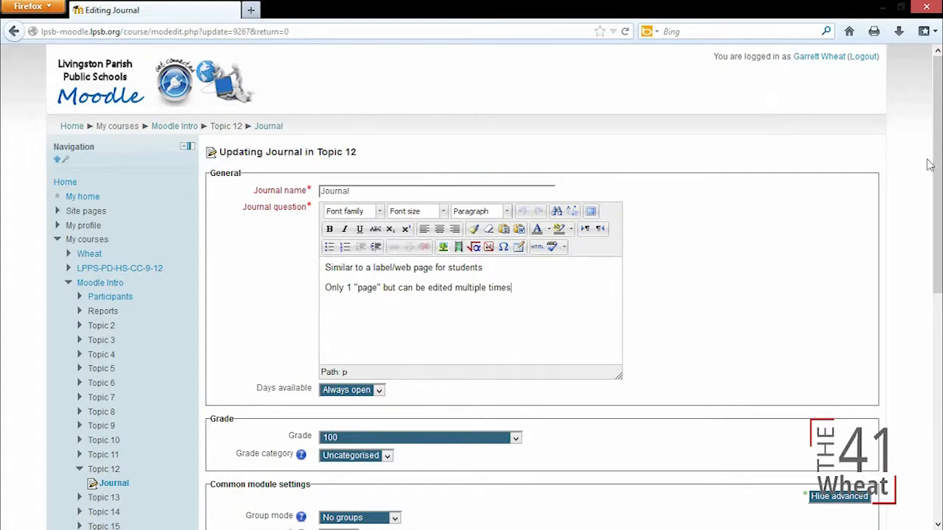
{"action": "scroll", "scroll_direction": "down", "scroll_amount": 3}
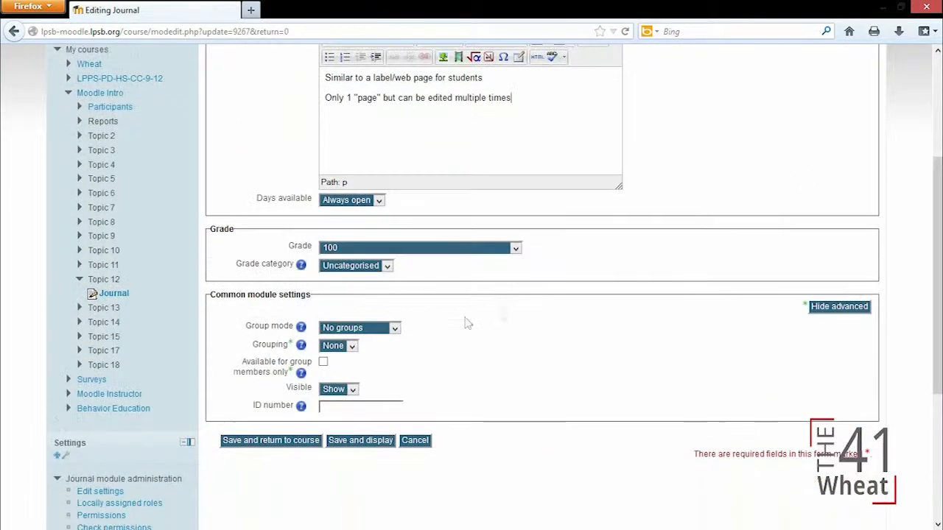
{"action": "left_click", "coordinate": [415, 440]}
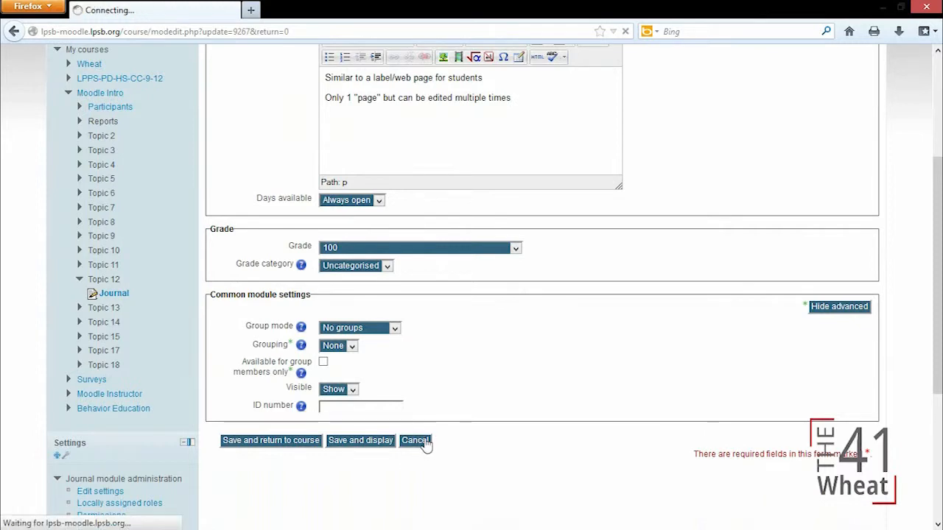
{"action": "left_click", "coordinate": [415, 440]}
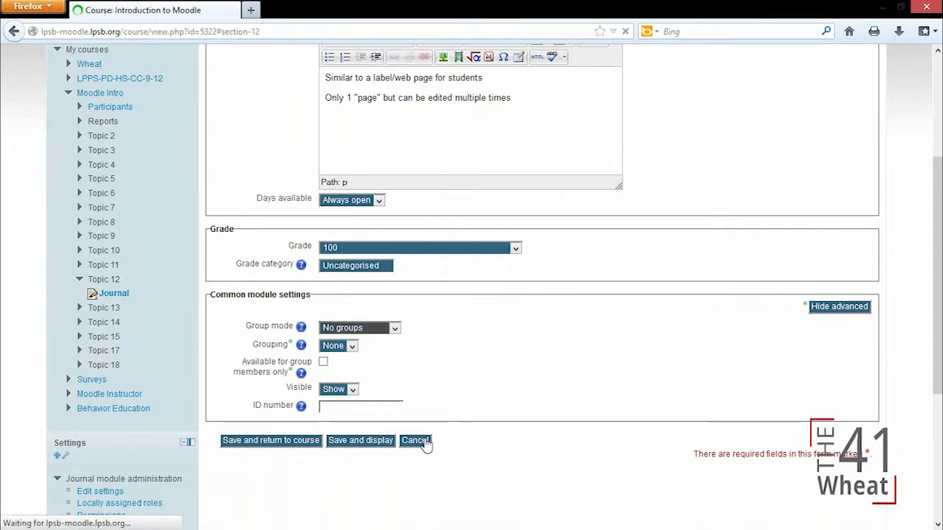
{"action": "left_click", "coordinate": [416, 441]}
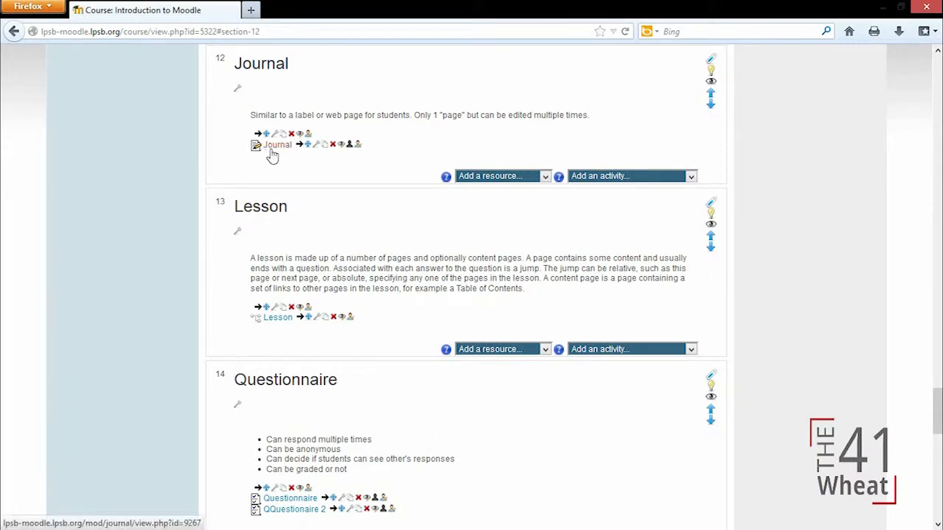
{"action": "mouse_move", "coordinate": [313, 231]}
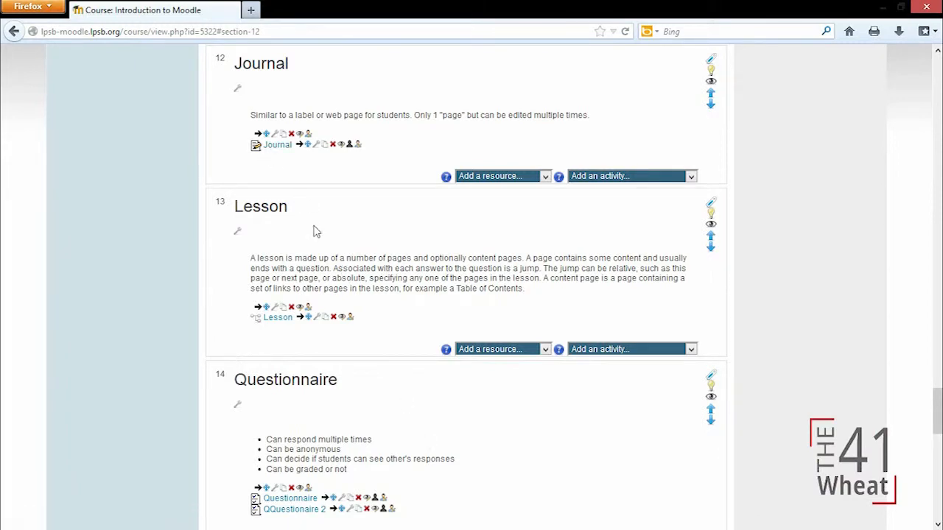
Switch to the Student role and go to the Journal activity in Topic 12
{"action": "scroll", "scroll_direction": "up", "scroll_amount": 3}
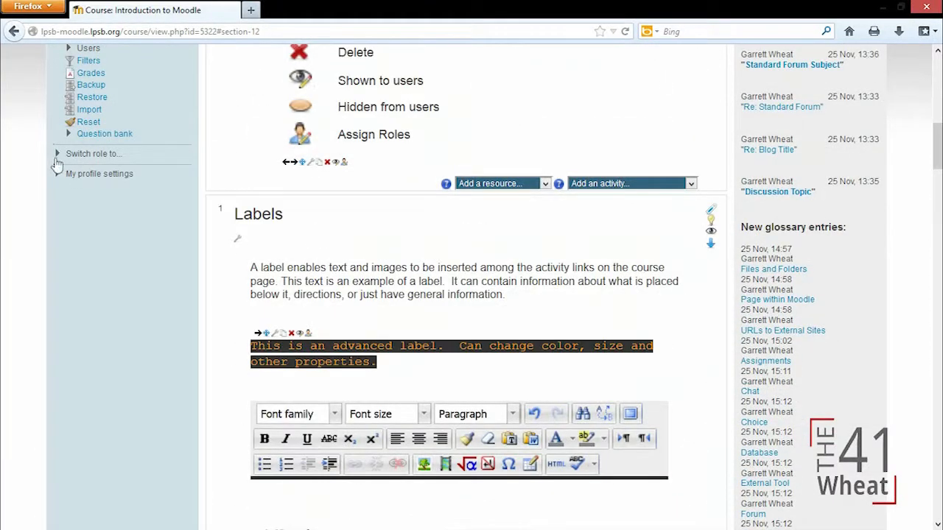
{"action": "left_click", "coordinate": [93, 153]}
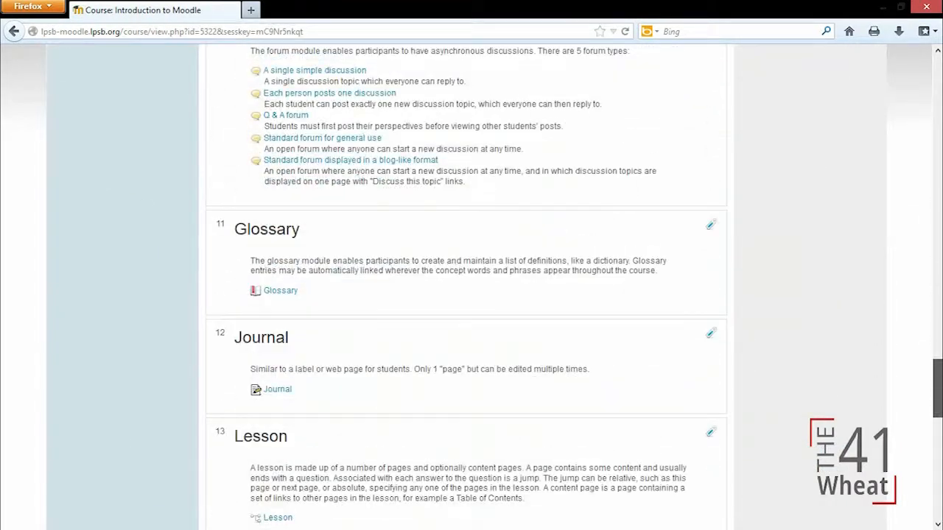
{"action": "left_click", "coordinate": [277, 389]}
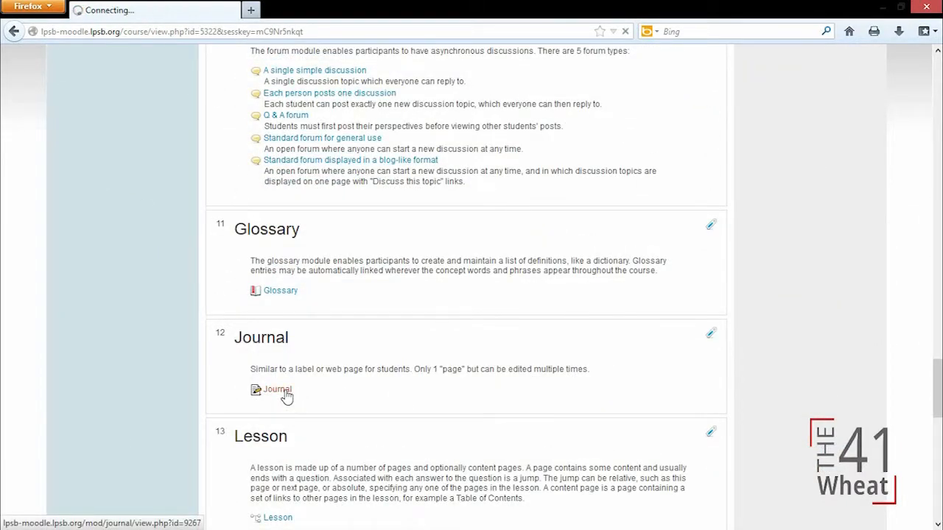
Edit the journal entry to add 'Add more text' and save the changes
{"action": "left_click", "coordinate": [277, 389]}
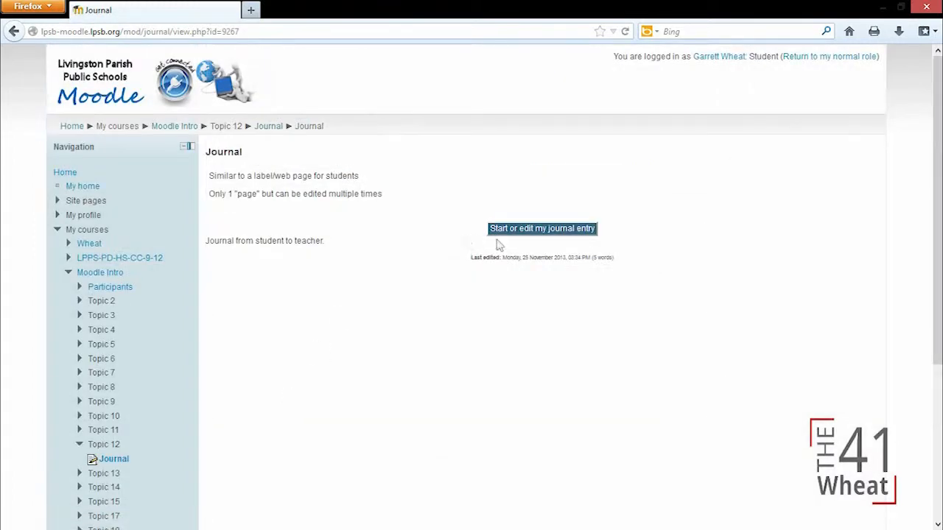
{"action": "mouse_move", "coordinate": [380, 342]}
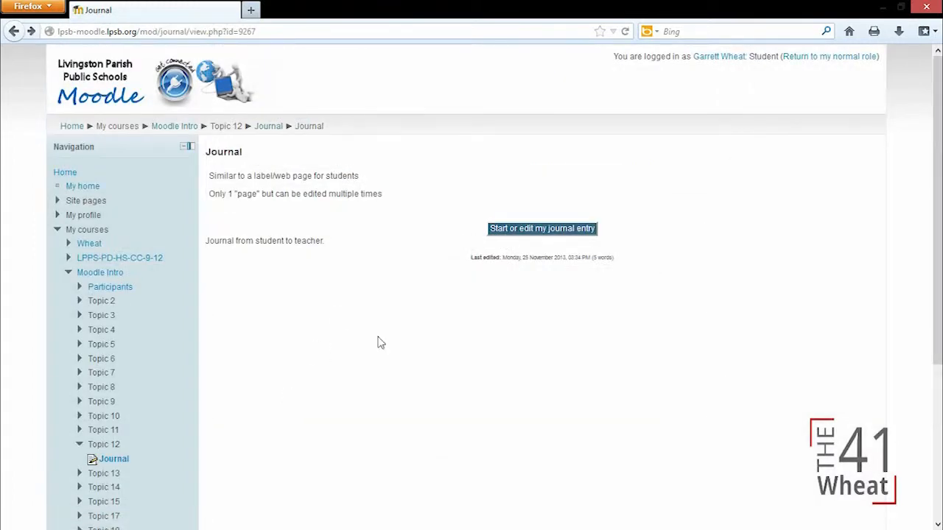
{"action": "mouse_move", "coordinate": [507, 233]}
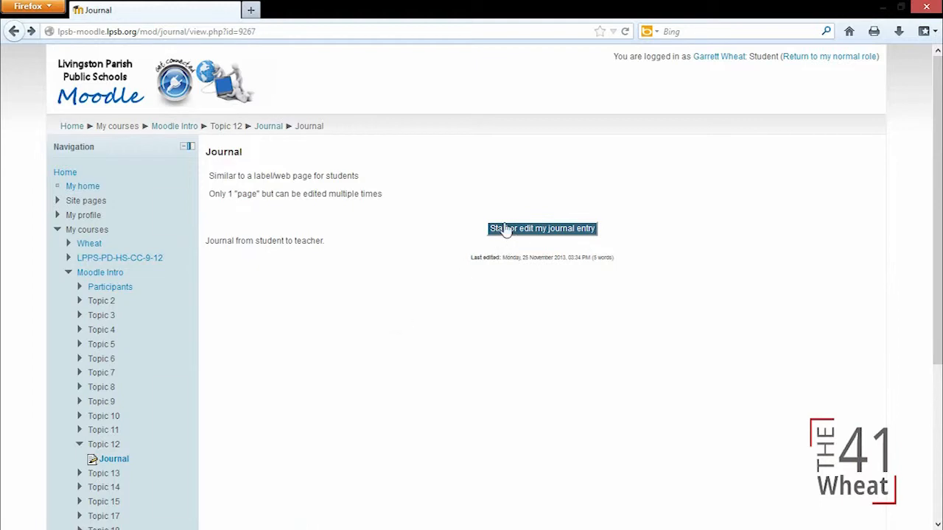
{"action": "left_click", "coordinate": [542, 228]}
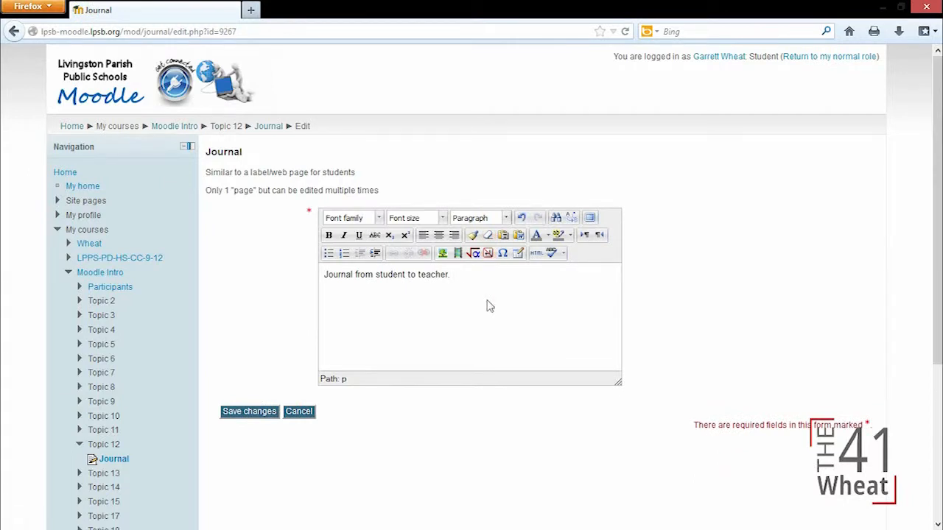
{"action": "type", "text": "Add more text"}
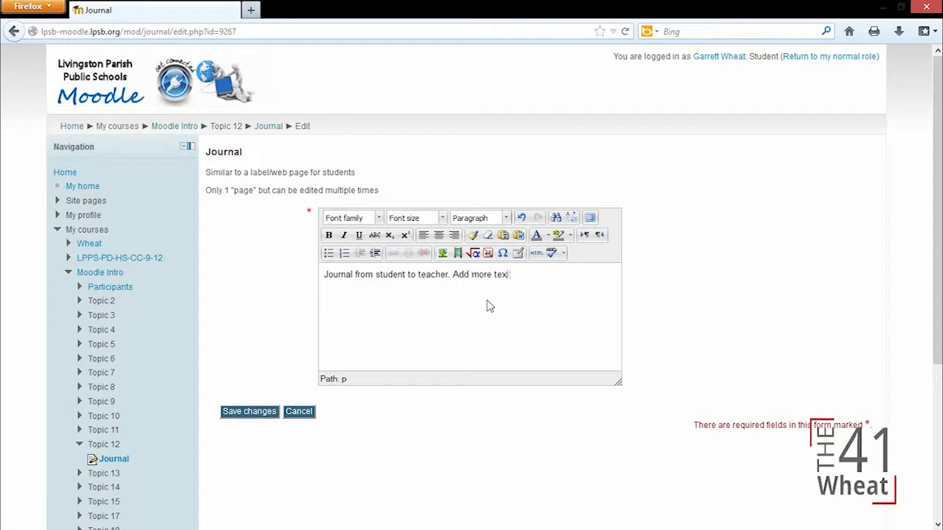
{"action": "left_click", "coordinate": [249, 411]}
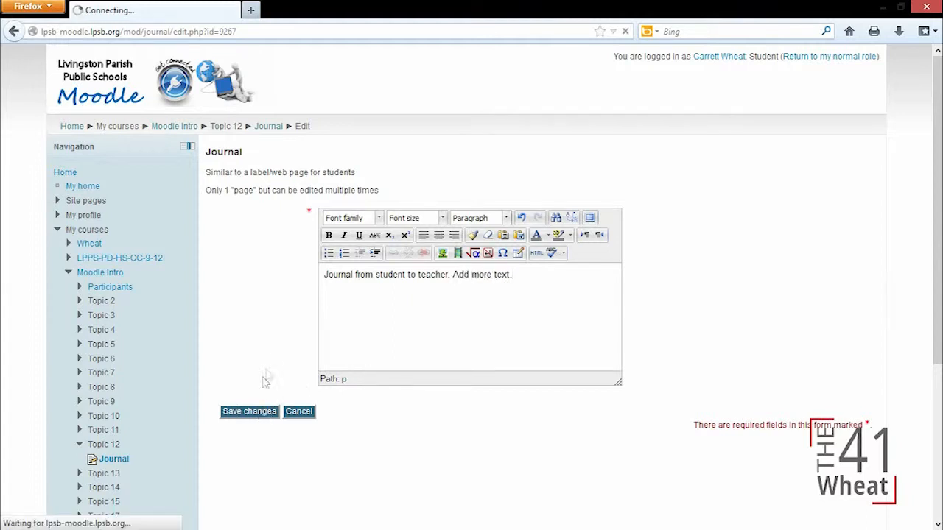
{"action": "left_click", "coordinate": [248, 411]}
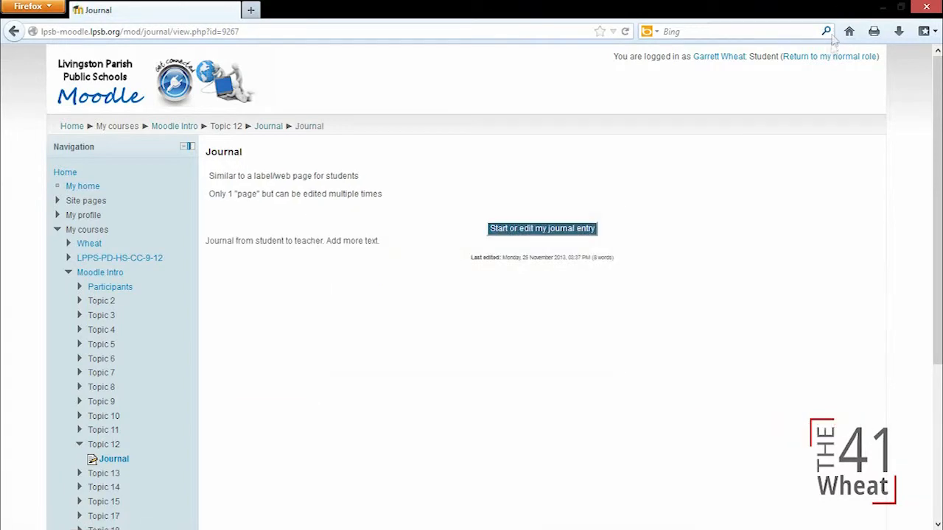
Return to the normal teacher role and locate Topic 12 on the course page
{"action": "left_click", "coordinate": [829, 56]}
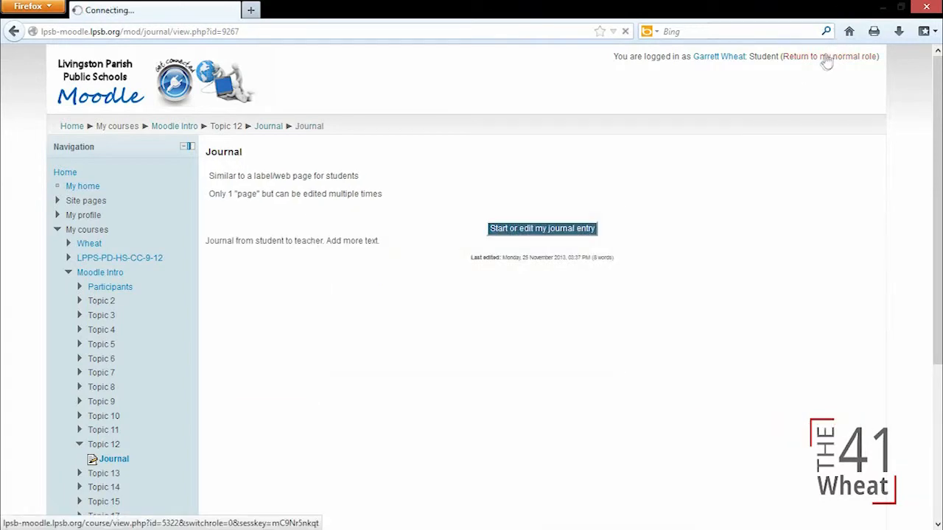
{"action": "left_click", "coordinate": [834, 56]}
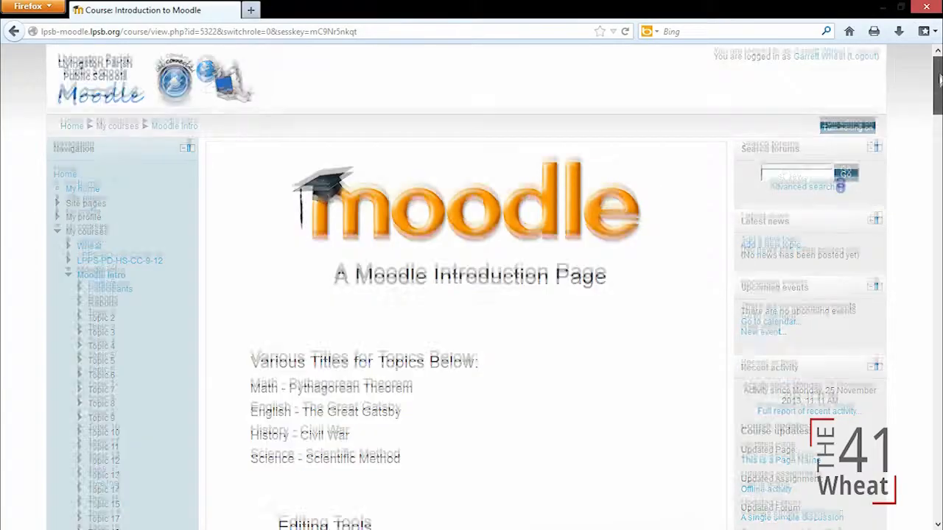
{"action": "scroll", "scroll_direction": "down", "scroll_amount": 3}
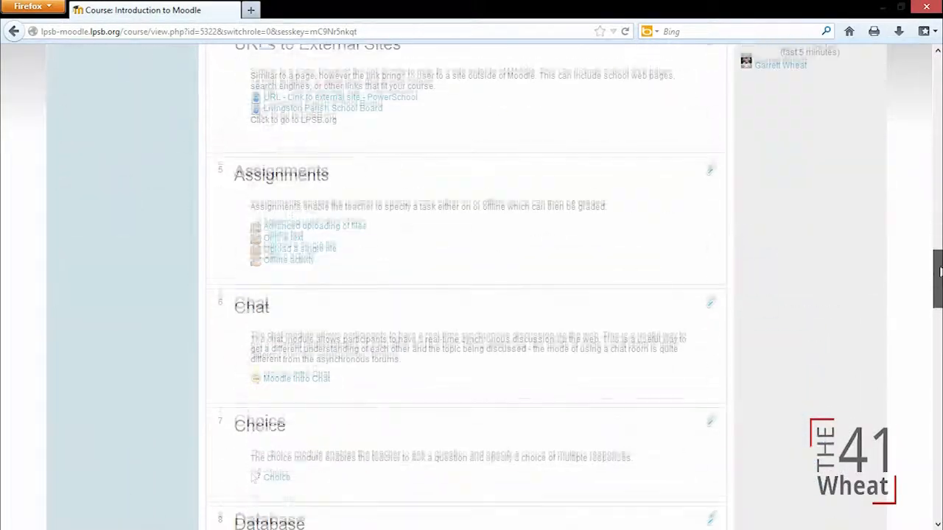
{"action": "scroll", "scroll_direction": "down", "scroll_amount": 3}
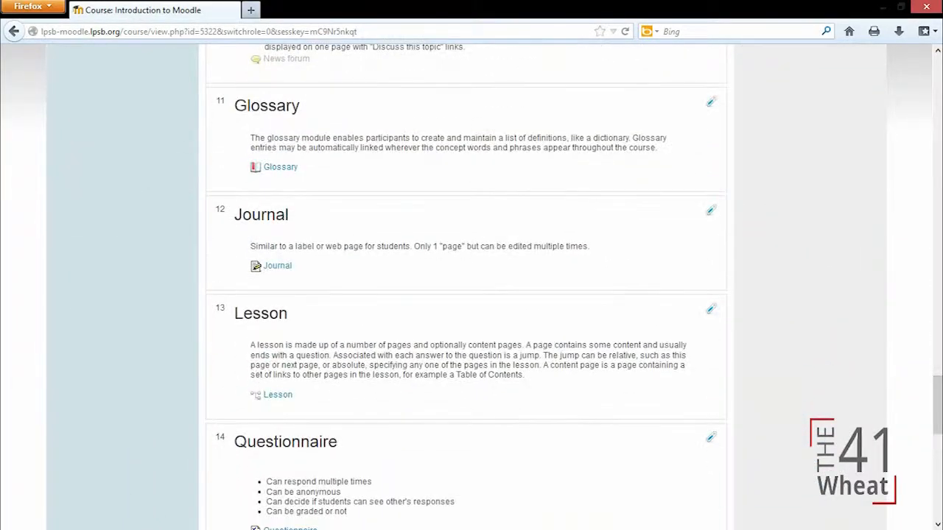
{"action": "mouse_move", "coordinate": [277, 267]}
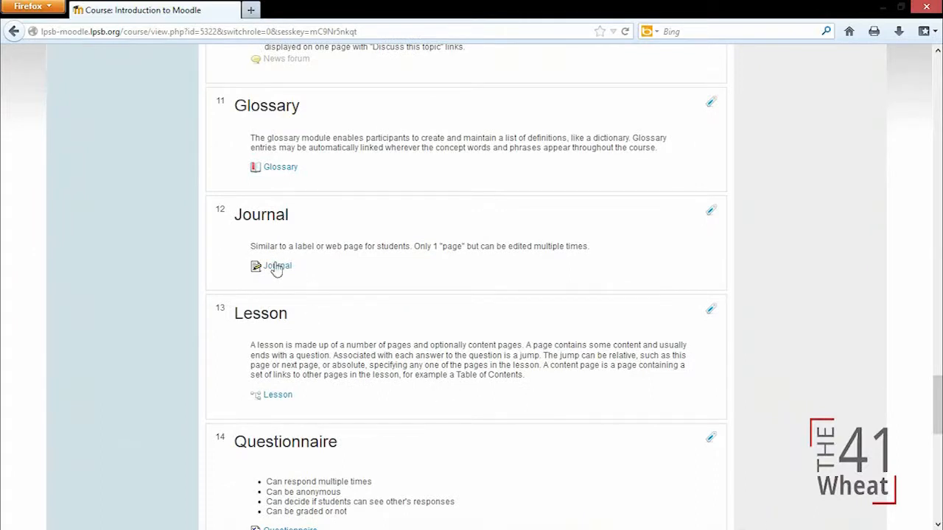
Reopen the Journal activity and view its 1 journal entry
{"action": "left_click", "coordinate": [277, 266]}
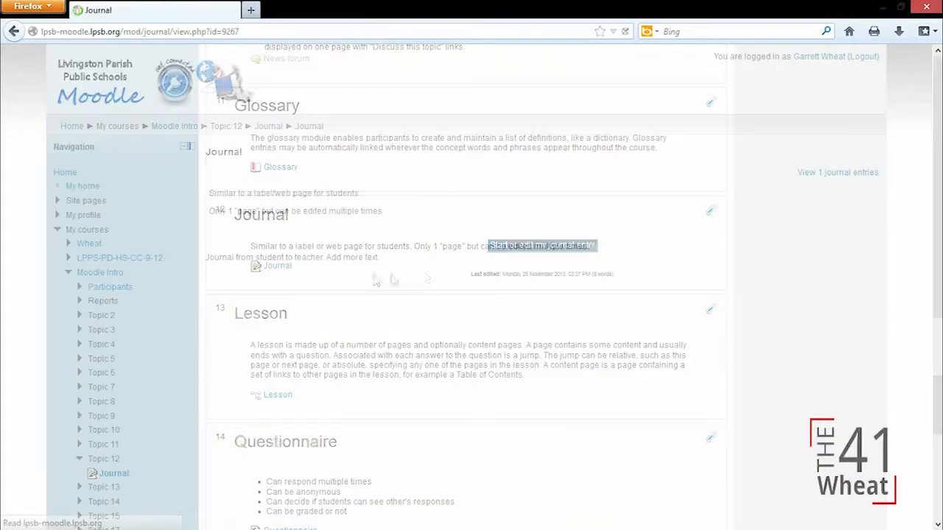
{"action": "left_click", "coordinate": [277, 265]}
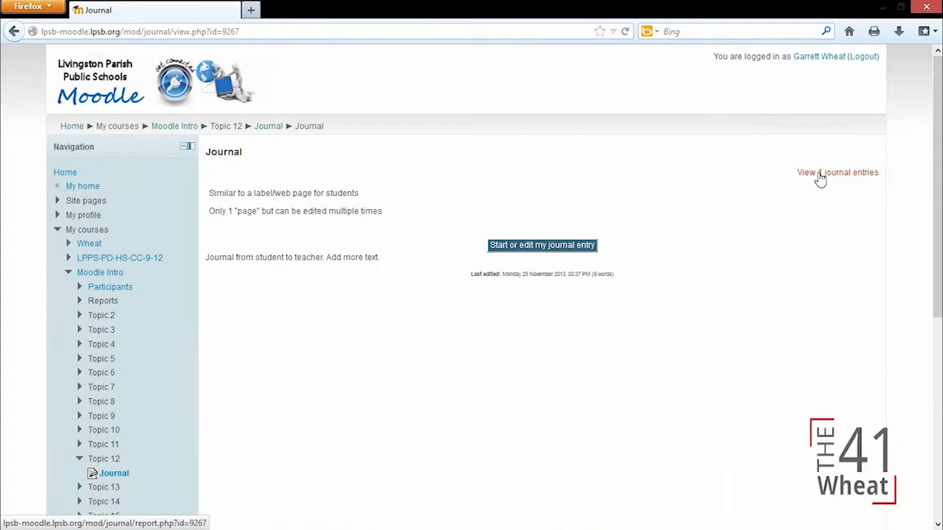
{"action": "left_click", "coordinate": [837, 172]}
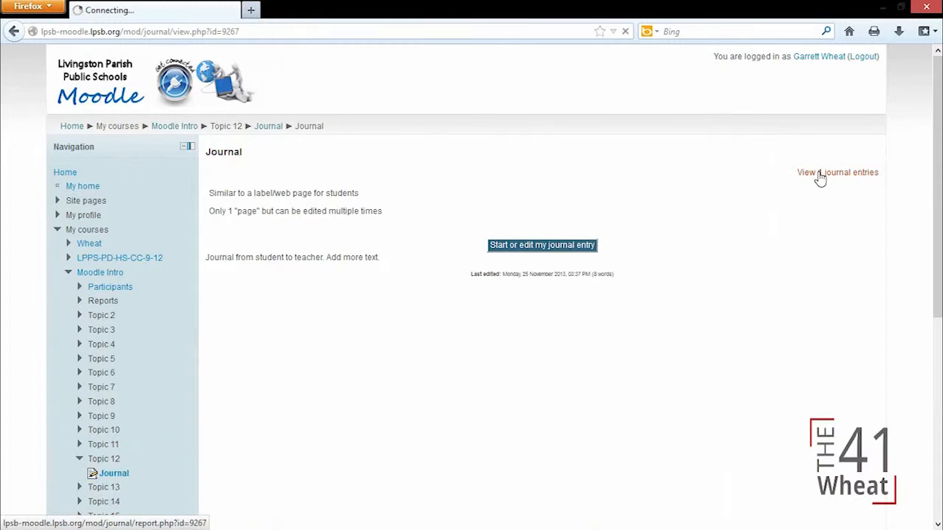
Enter 'Type some feedback' on the student's entry and save all feedback
{"action": "left_click", "coordinate": [837, 172]}
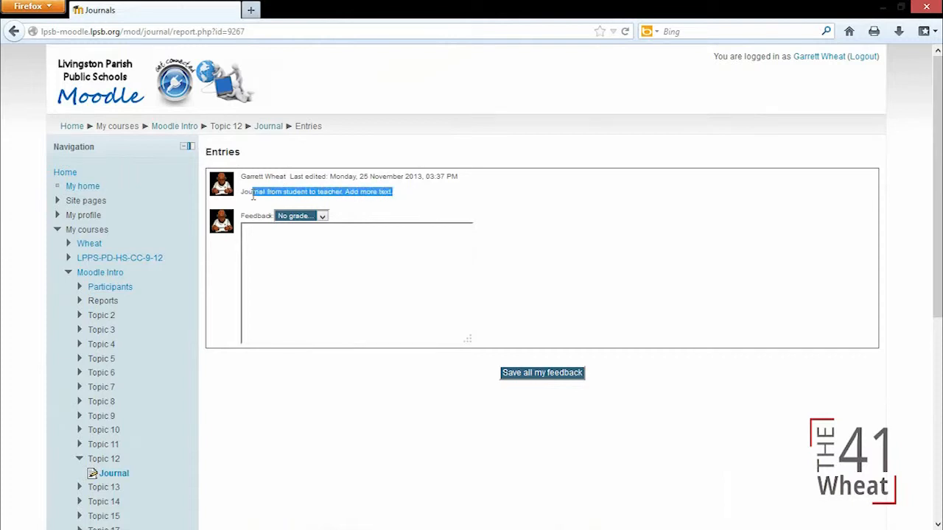
{"action": "left_click", "coordinate": [300, 215]}
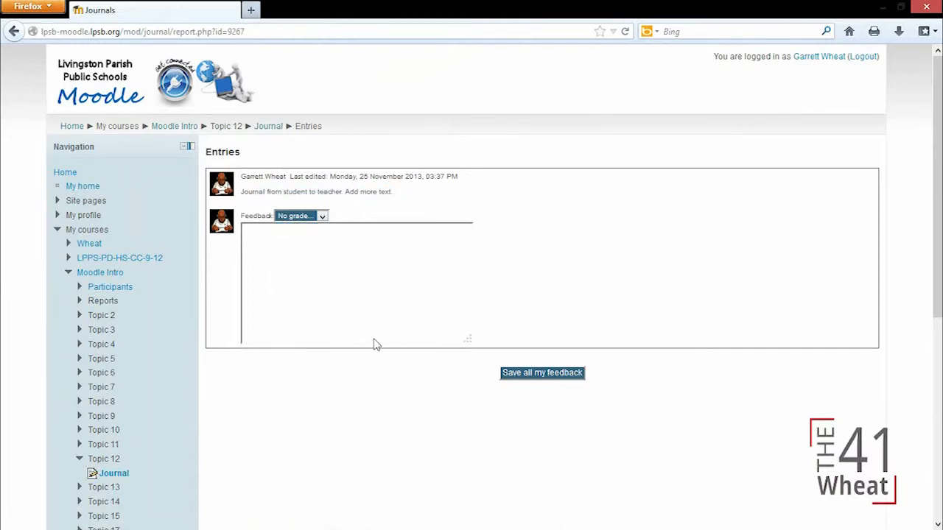
{"action": "type", "text": "Type some feedback."}
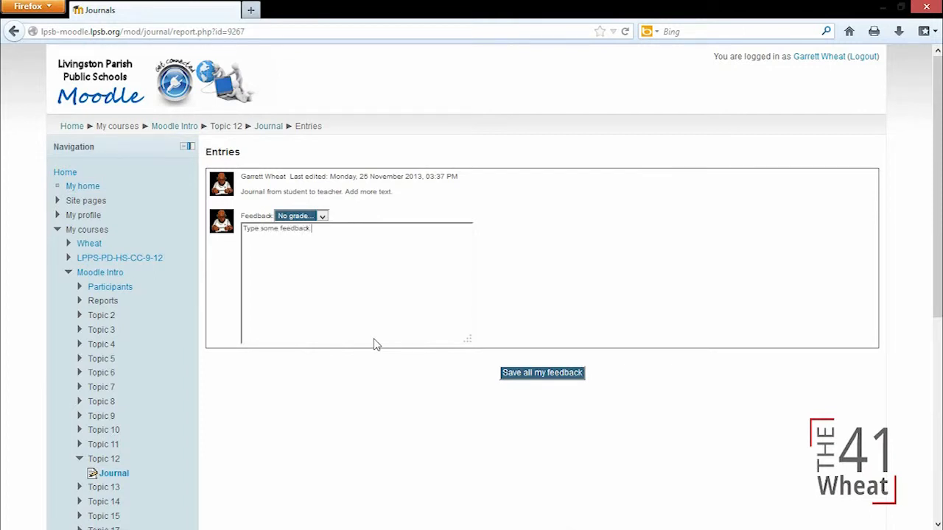
{"action": "left_click", "coordinate": [542, 373]}
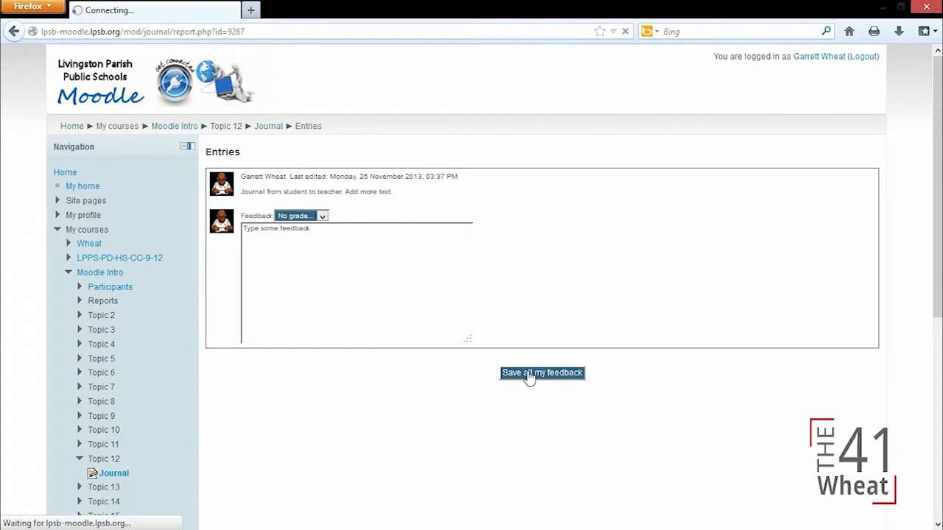
{"action": "left_click", "coordinate": [542, 373]}
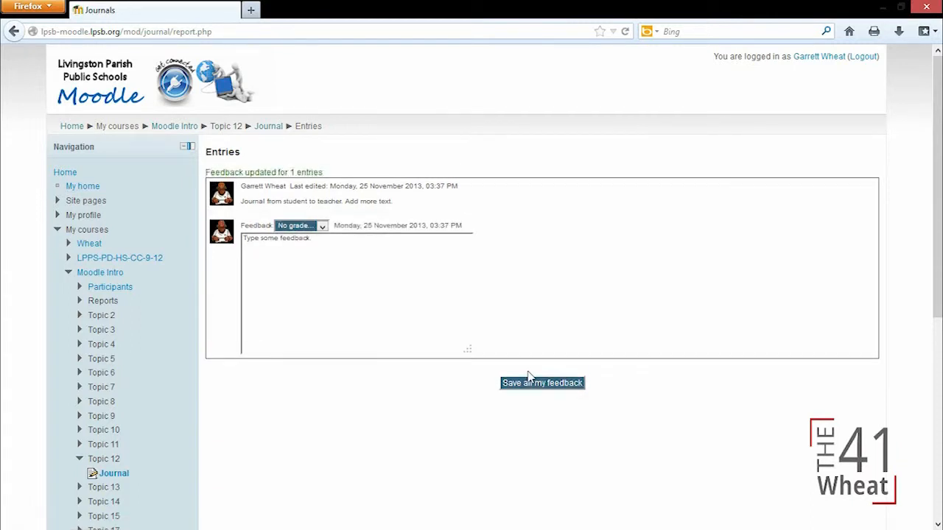
{"action": "mouse_move", "coordinate": [455, 317]}
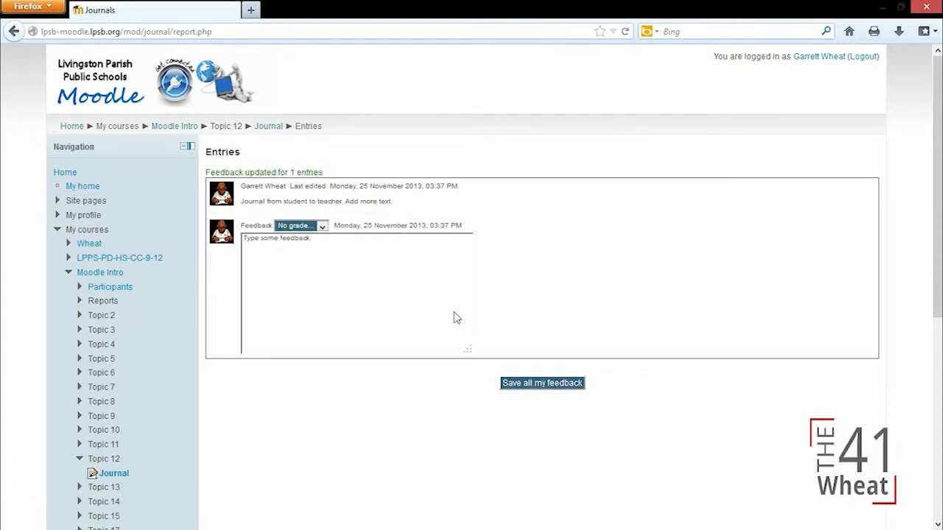